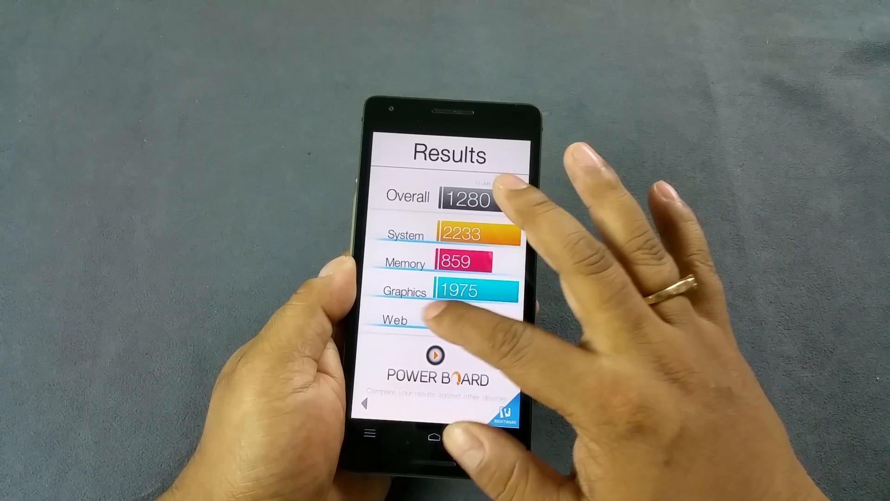
Show the Basemark X score of 20982 and follow the POWER BOARD link to the device ranking page
{"action": "left_click", "coordinate": [434, 363]}
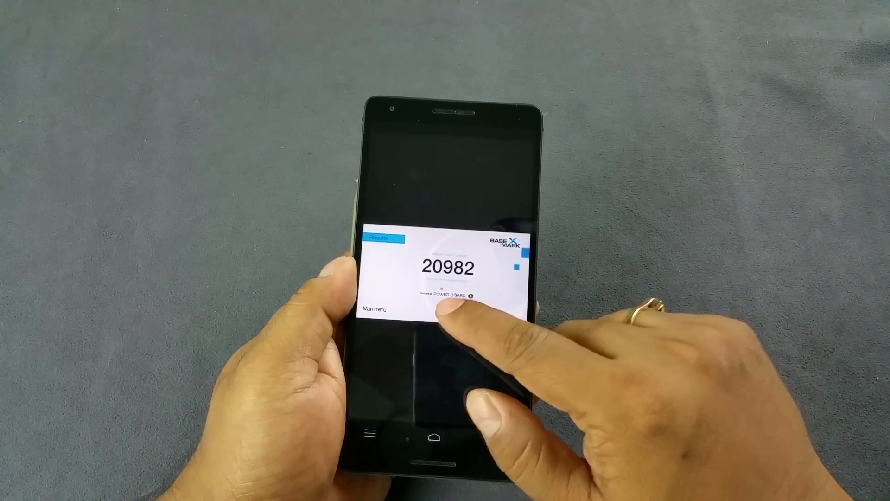
{"action": "left_click", "coordinate": [448, 294]}
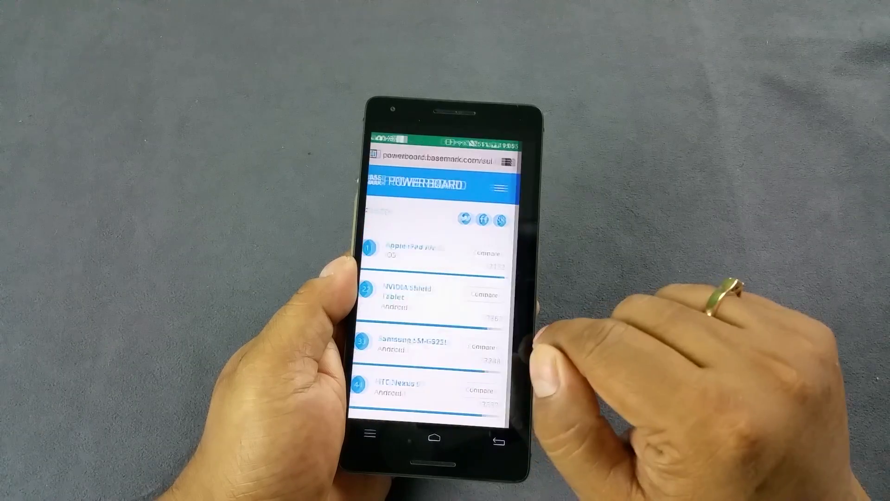